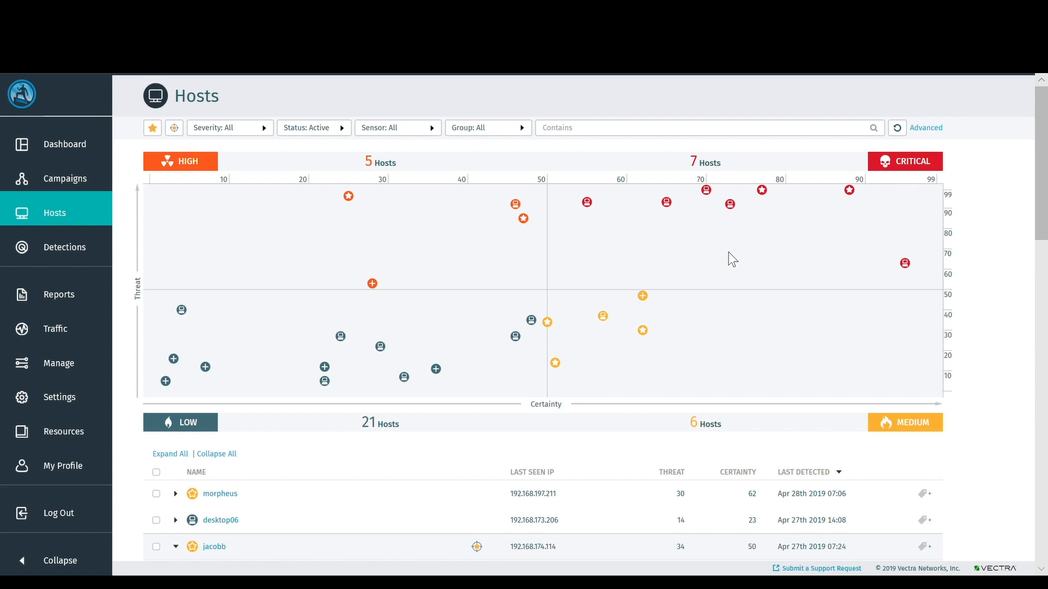
{"action": "mouse_move", "coordinate": [731, 257]}
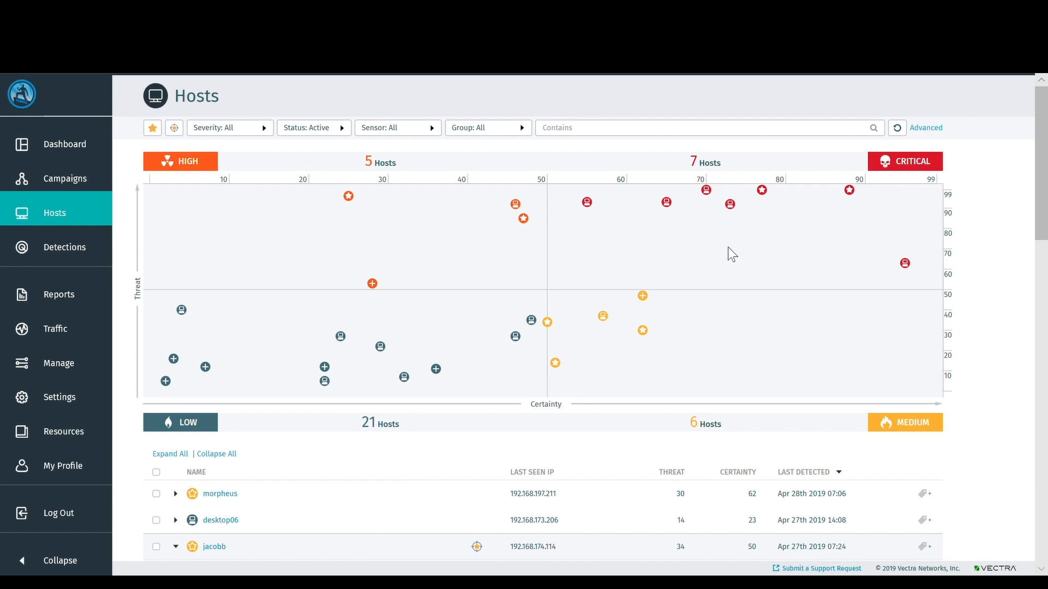
{"action": "mouse_move", "coordinate": [735, 253]}
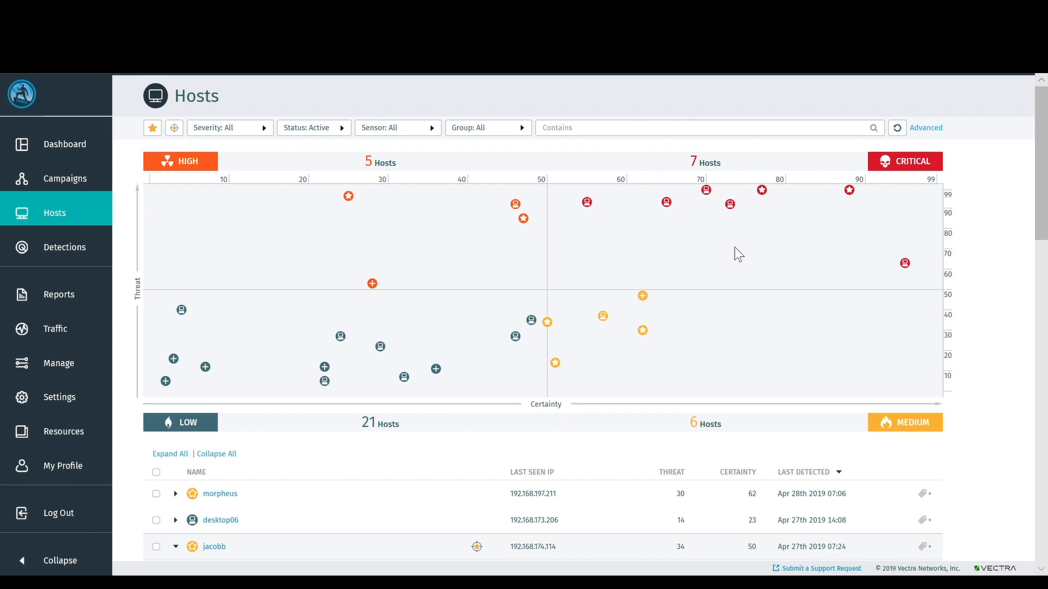
{"action": "mouse_move", "coordinate": [735, 238]}
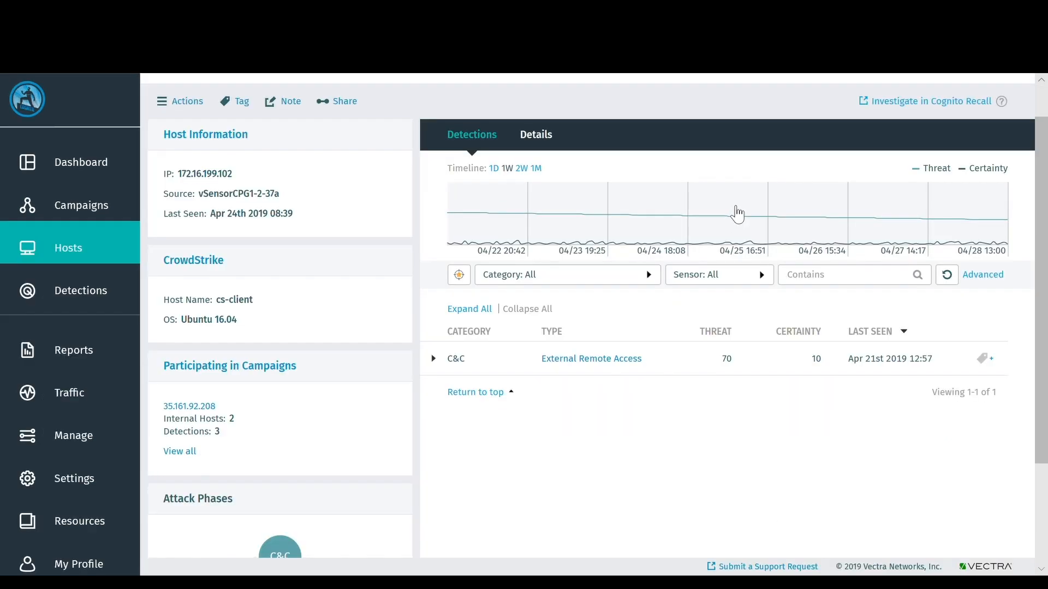
{"action": "mouse_move", "coordinate": [633, 393]}
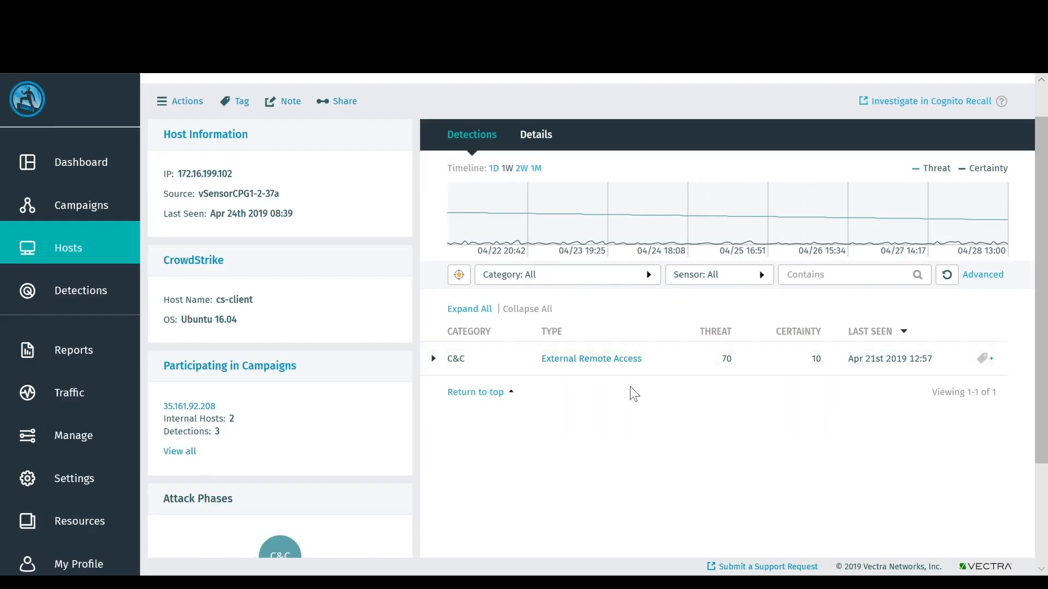
- Expand the External Remote Access C&C detection on cs-client to reveal traffic details
{"action": "left_click", "coordinate": [432, 358]}
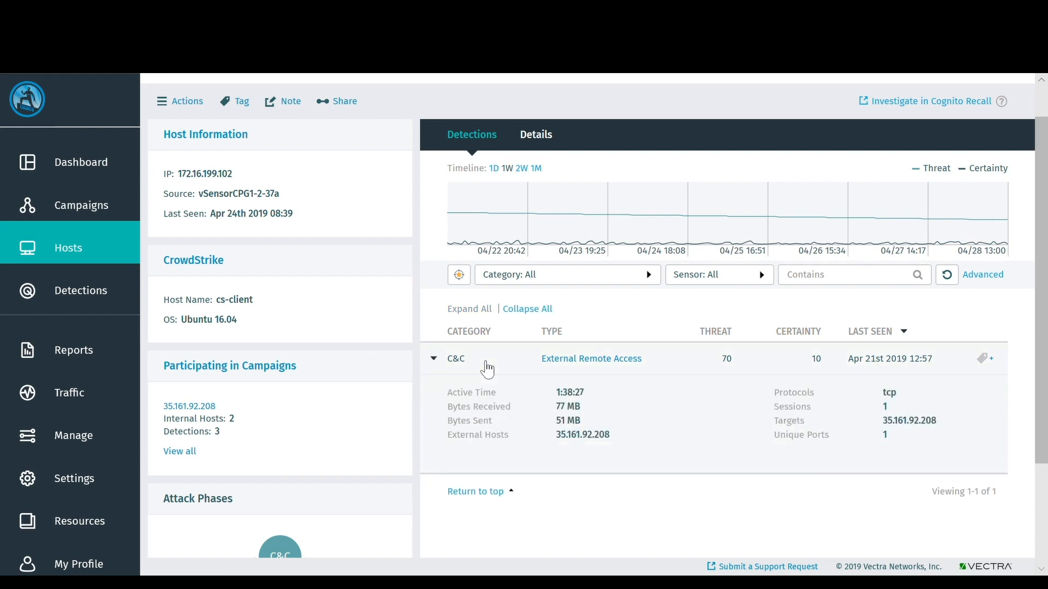
{"action": "mouse_move", "coordinate": [535, 134]}
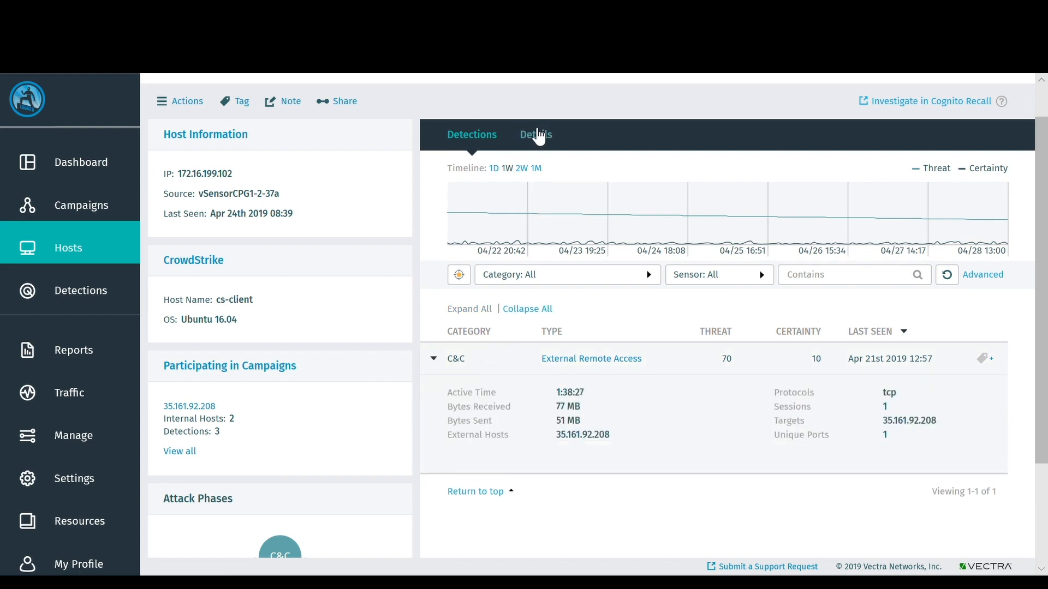
- Review cs-client's Details tab down to the CrowdStrike section and follow its Investigate link
{"action": "left_click", "coordinate": [536, 134]}
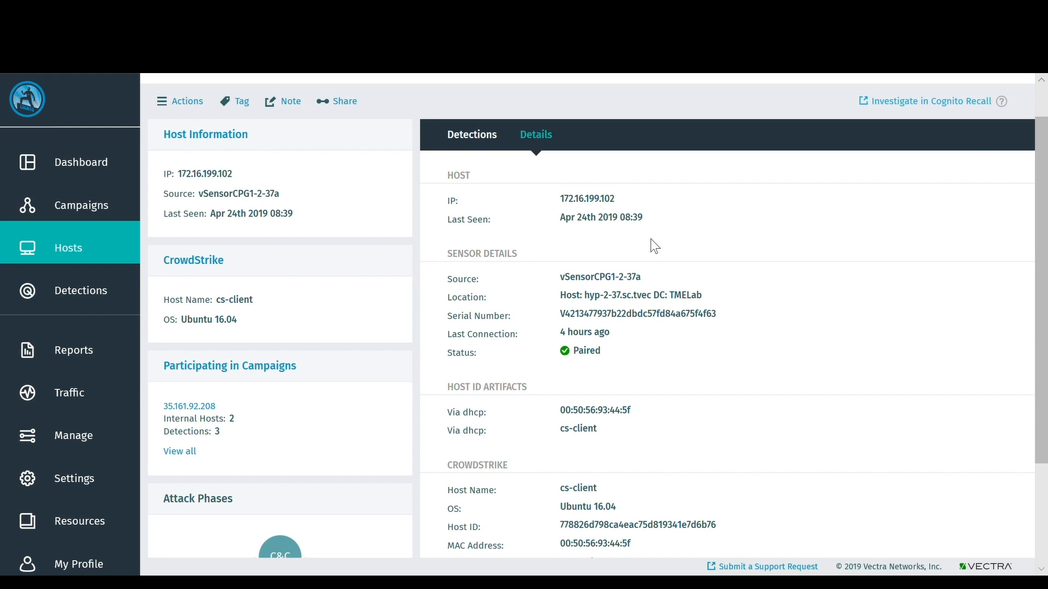
{"action": "scroll", "scroll_direction": "down", "scroll_amount": 3}
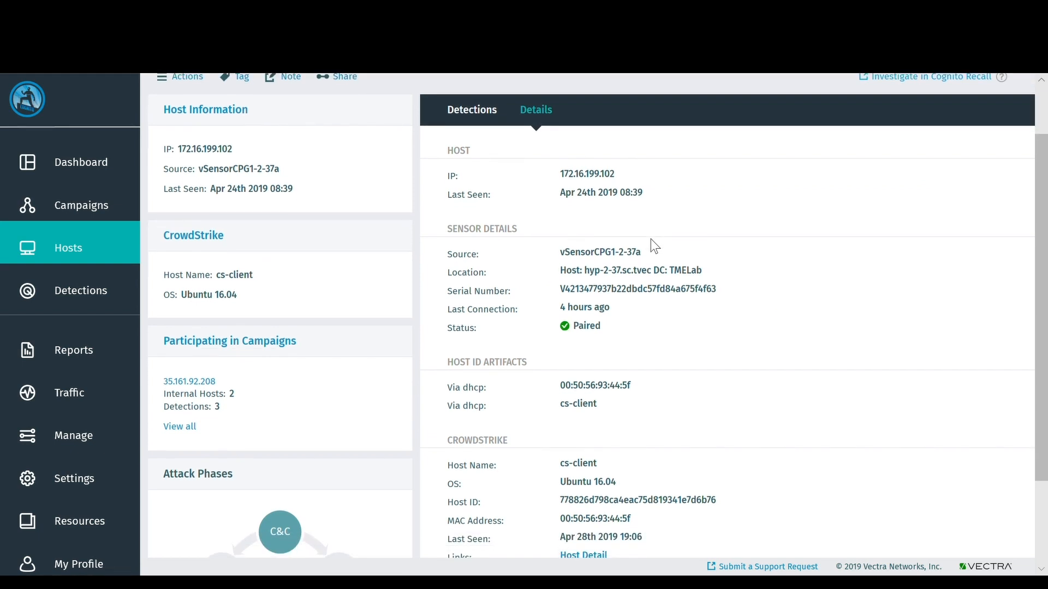
{"action": "scroll", "scroll_direction": "down", "scroll_amount": 3}
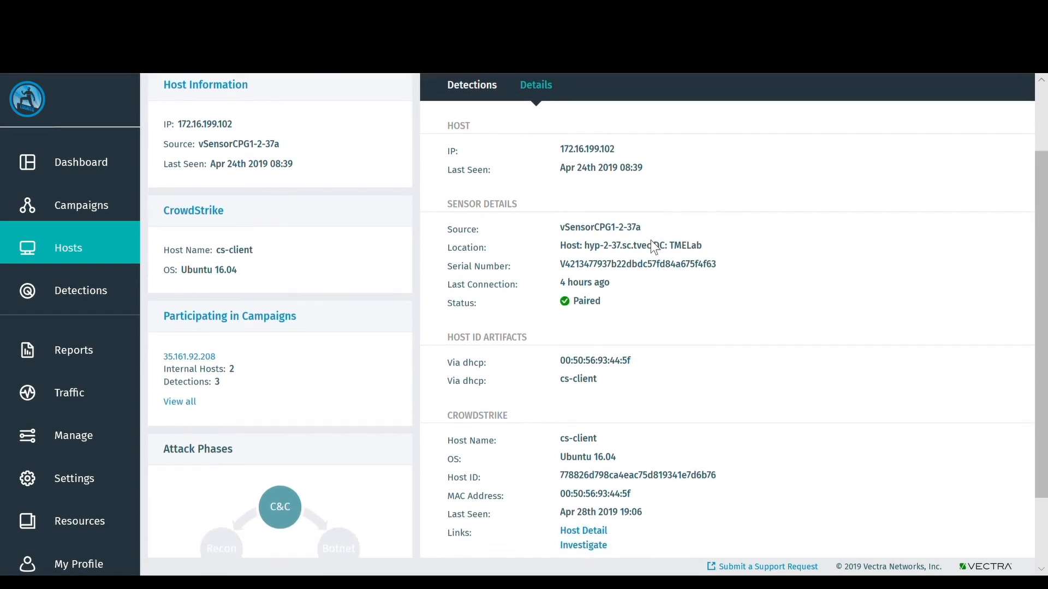
{"action": "scroll", "scroll_direction": "down", "scroll_amount": 3}
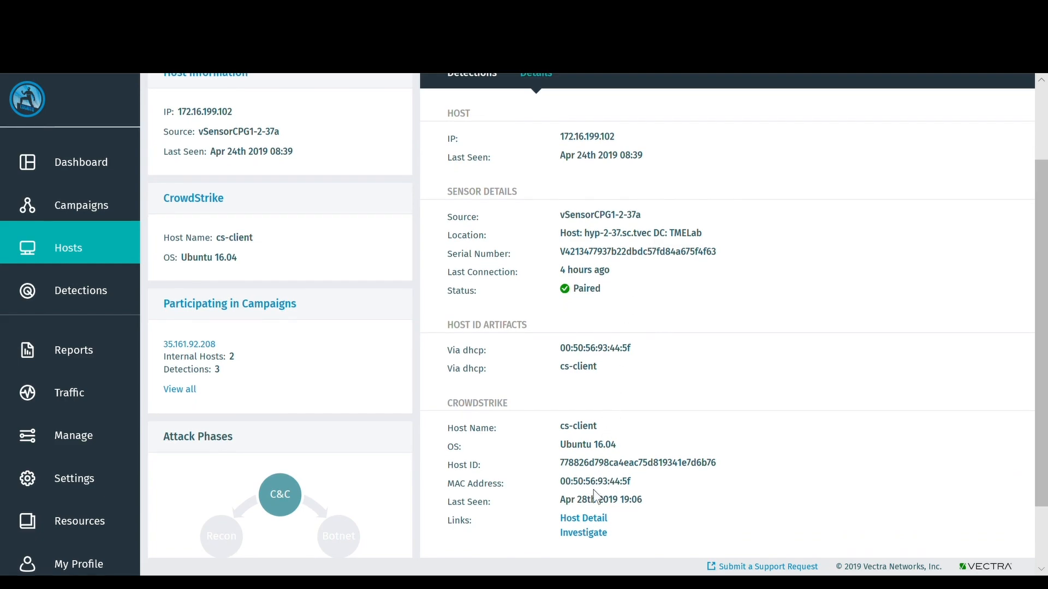
{"action": "left_click", "coordinate": [583, 518]}
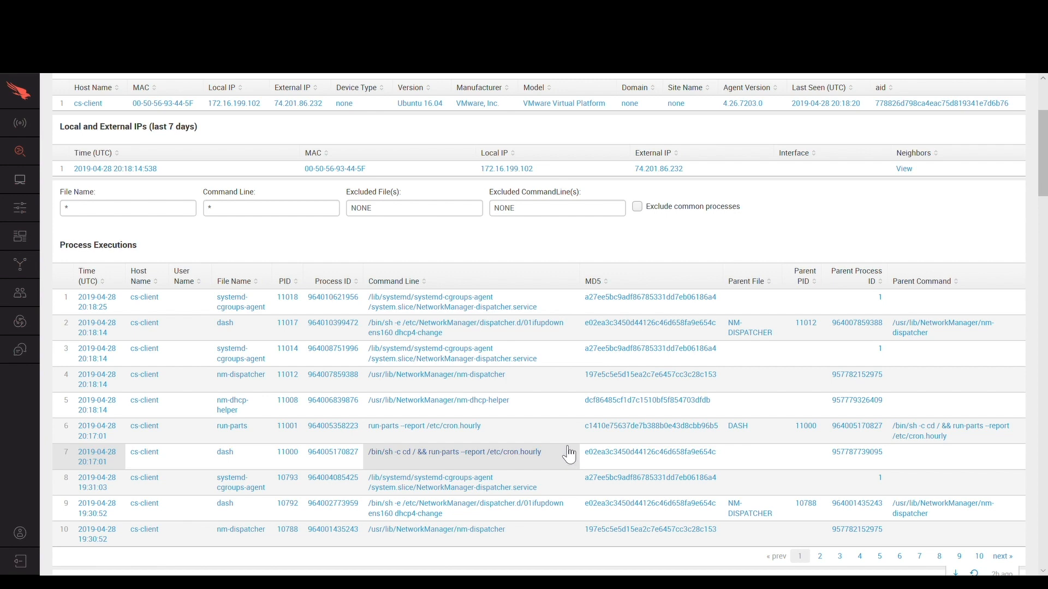
{"action": "mouse_move", "coordinate": [592, 256]}
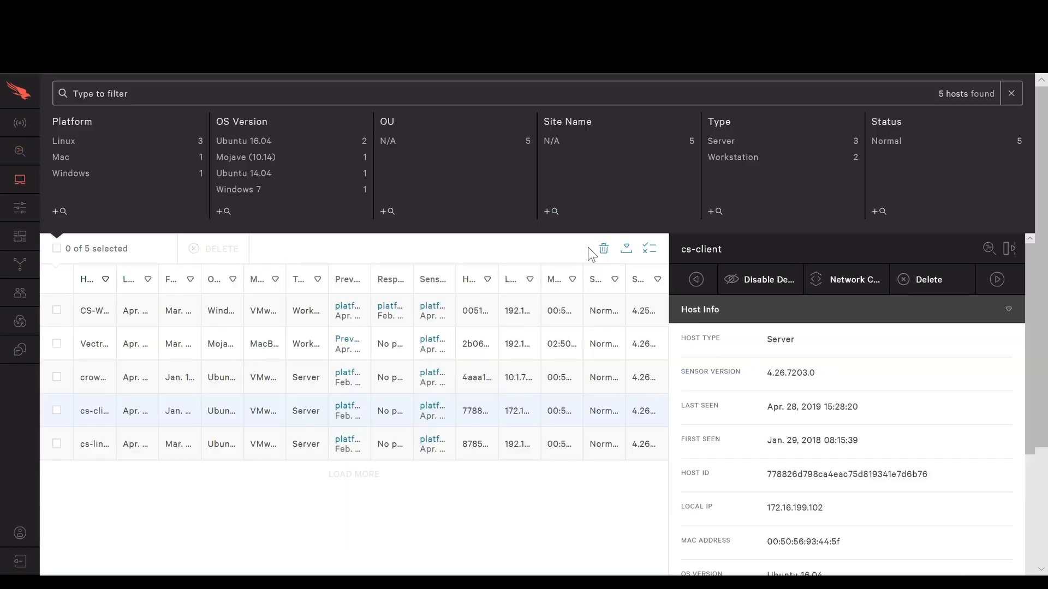
{"action": "mouse_move", "coordinate": [850, 285]}
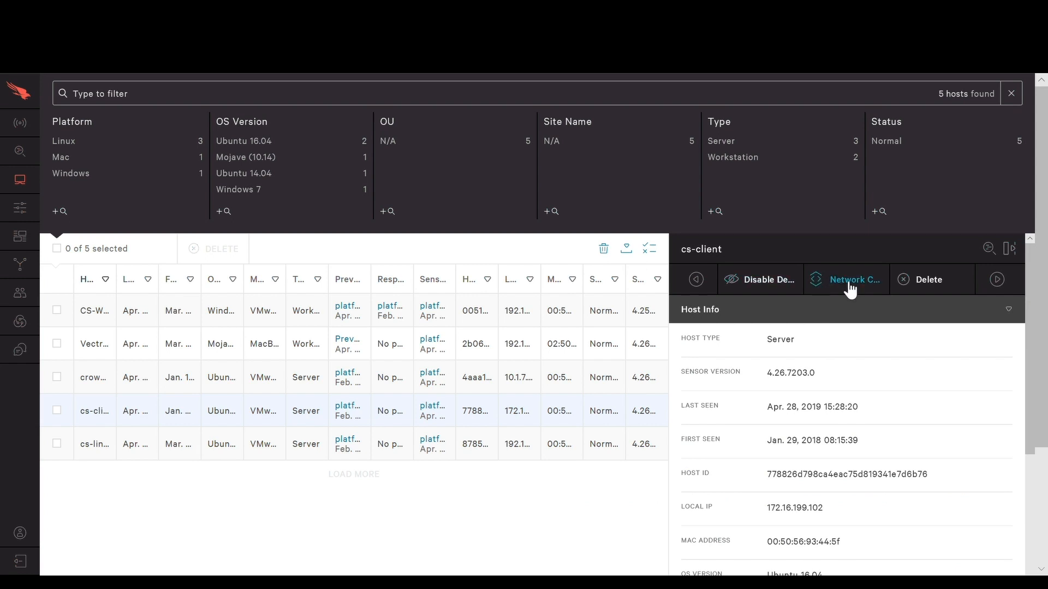
- Request Network Contain for cs-client from the Host Management side panel
{"action": "left_click", "coordinate": [852, 279]}
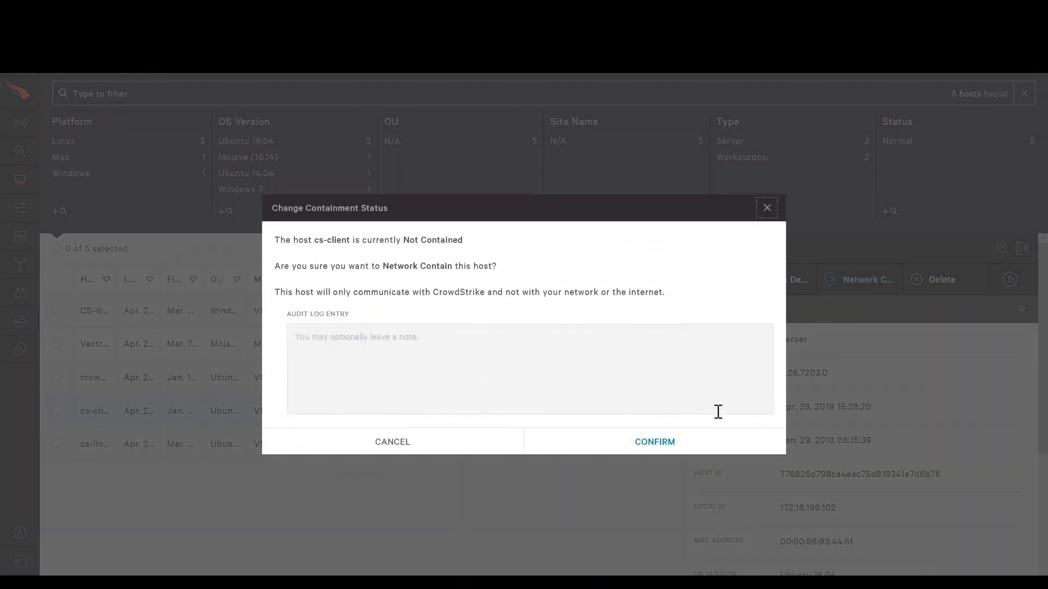